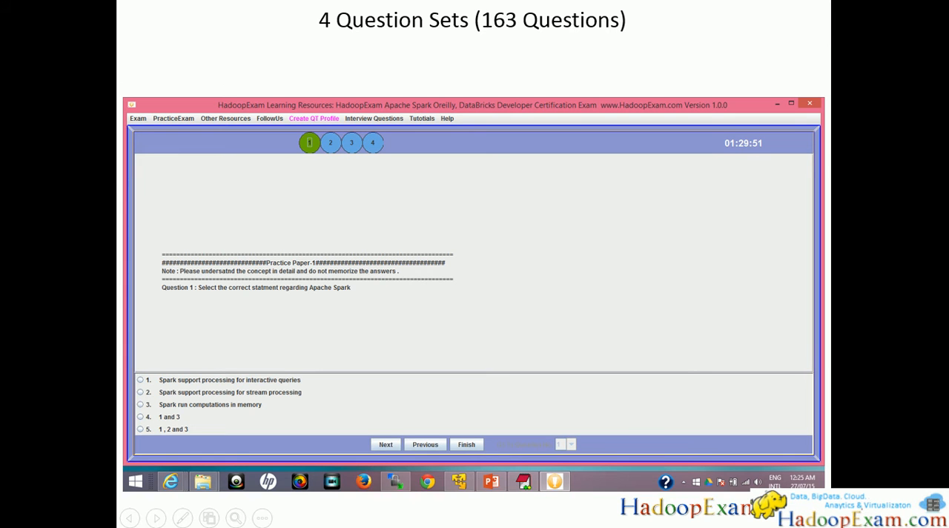
mouse_move(585, 73)
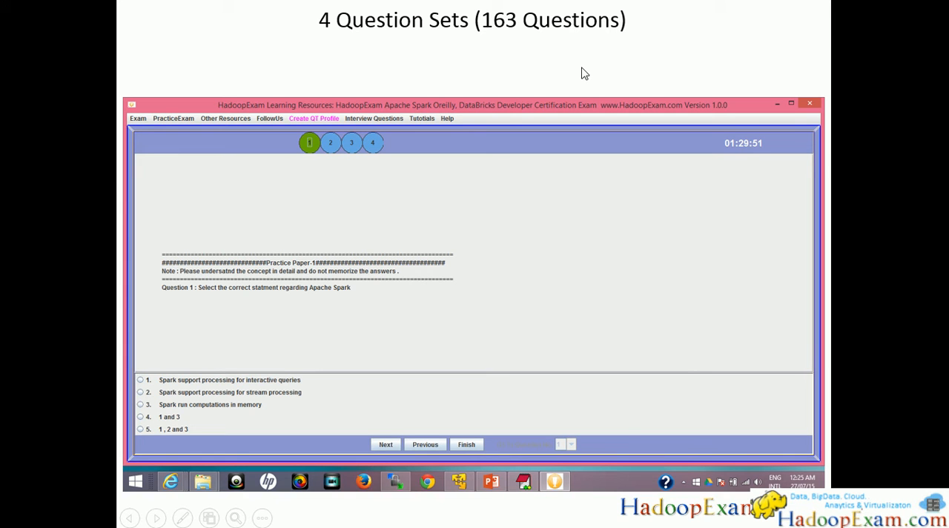
mouse_move(517, 213)
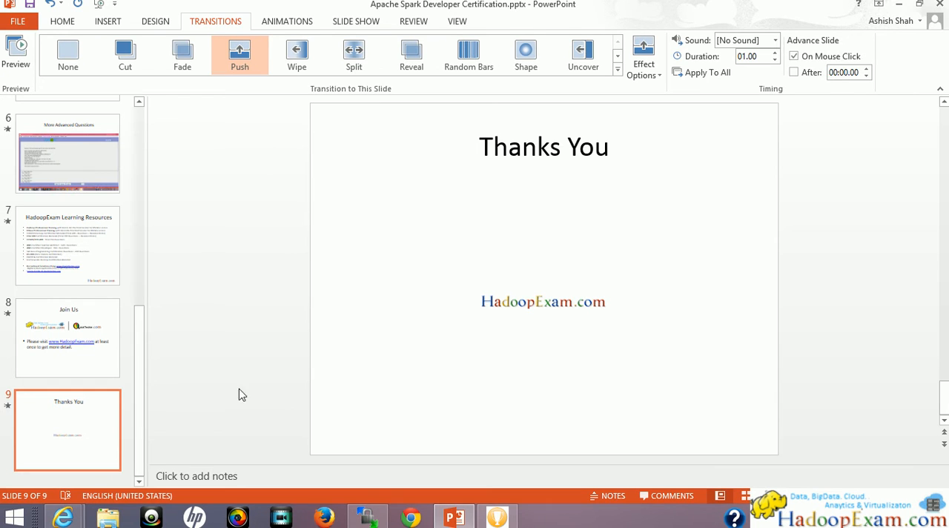
Bring Internet Explorer forward and browse the hadoopexam.com Apache Spark certification page
click(62, 516)
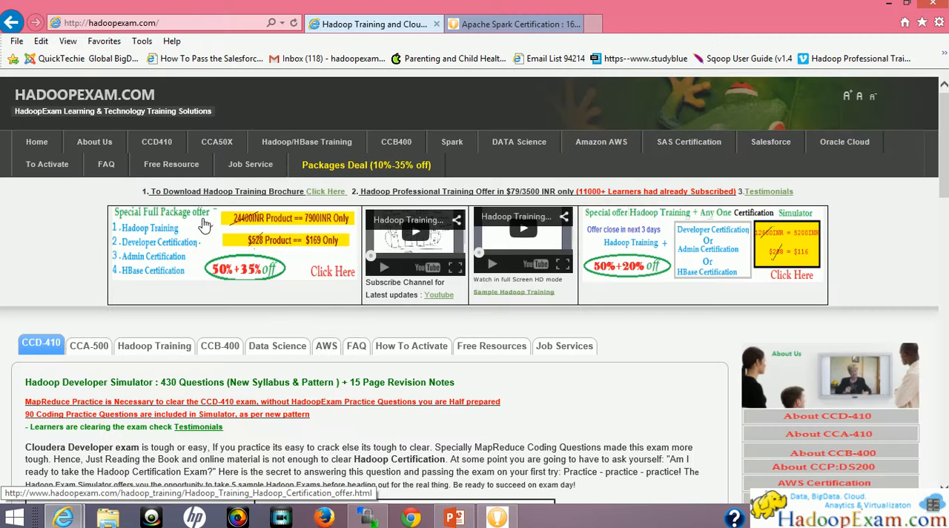
mouse_move(353, 378)
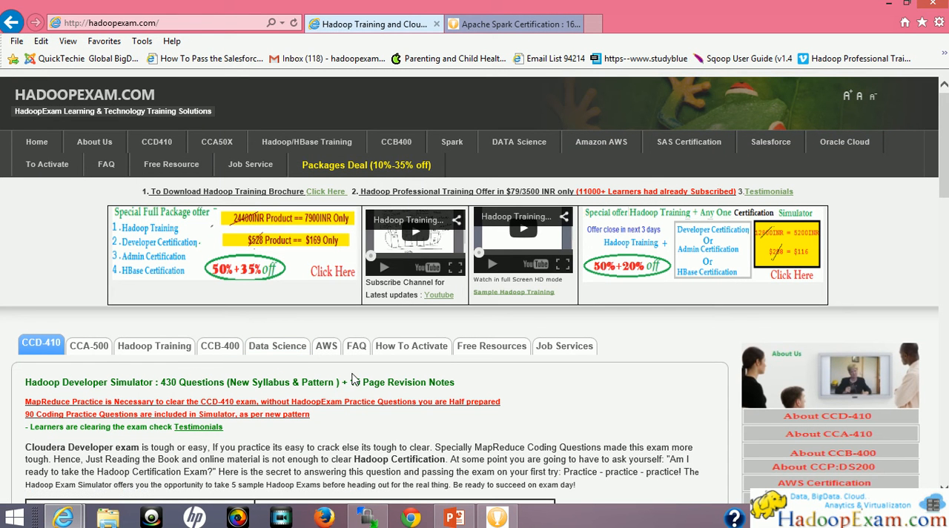
mouse_move(453, 143)
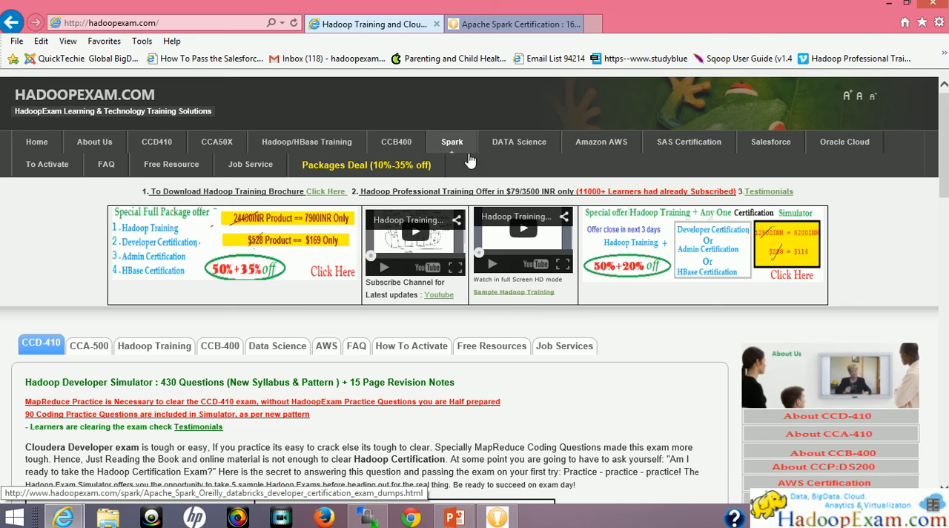
click(453, 142)
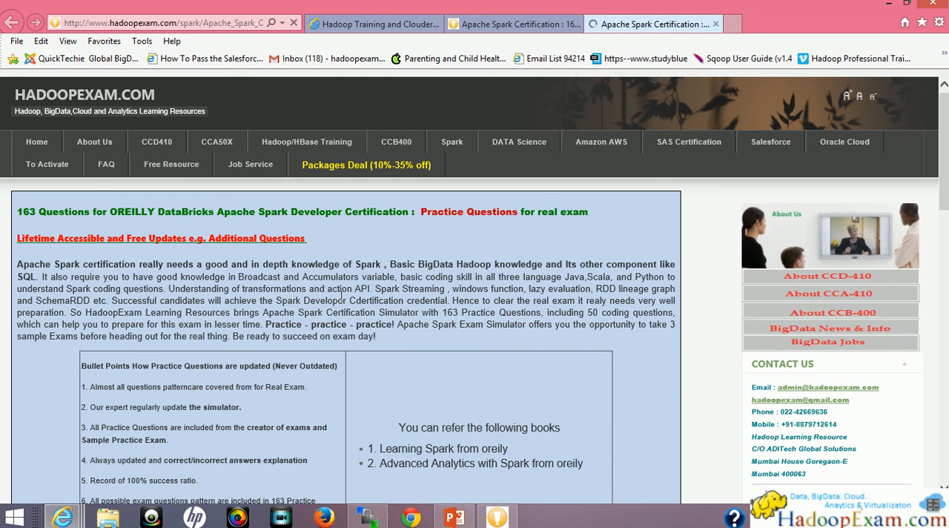
scroll(down, 3)
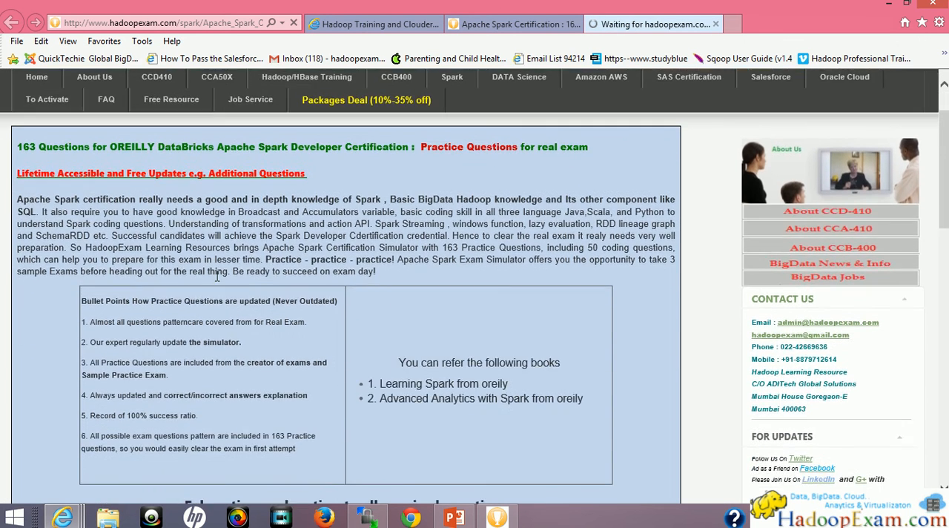
scroll(down, 3)
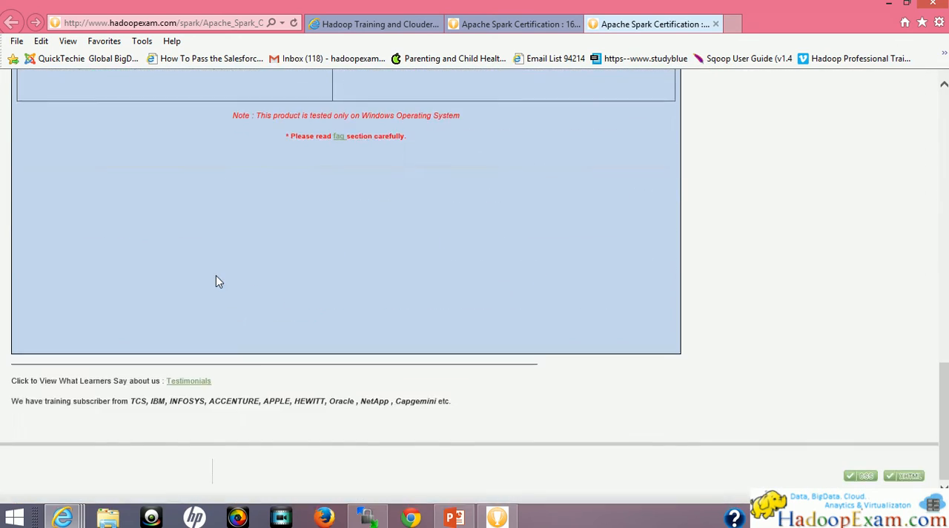
scroll(up, 3)
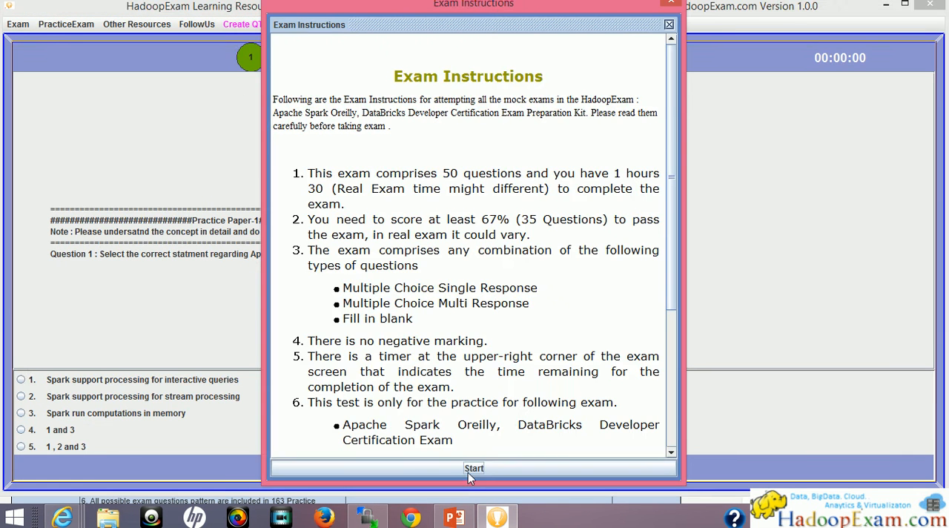
Start practice paper 1 and step through a few of its questions
click(474, 469)
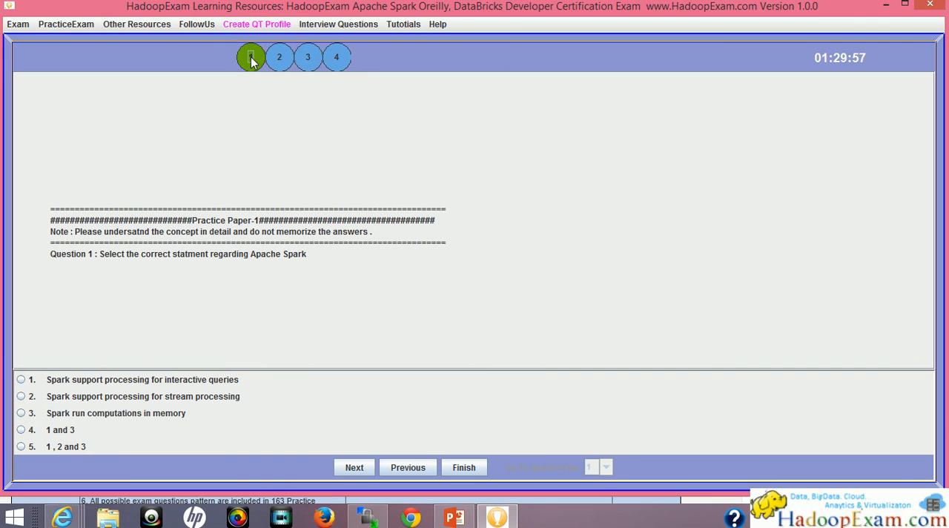
click(353, 467)
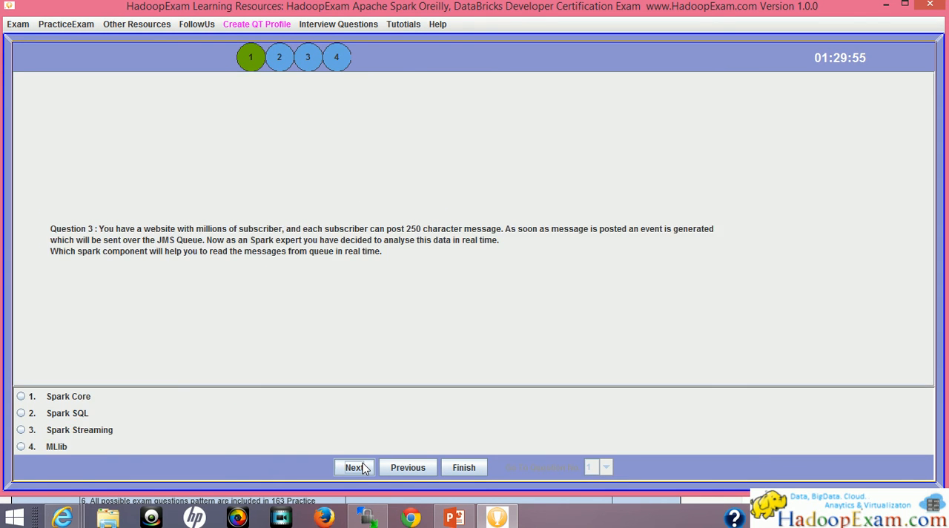
click(353, 467)
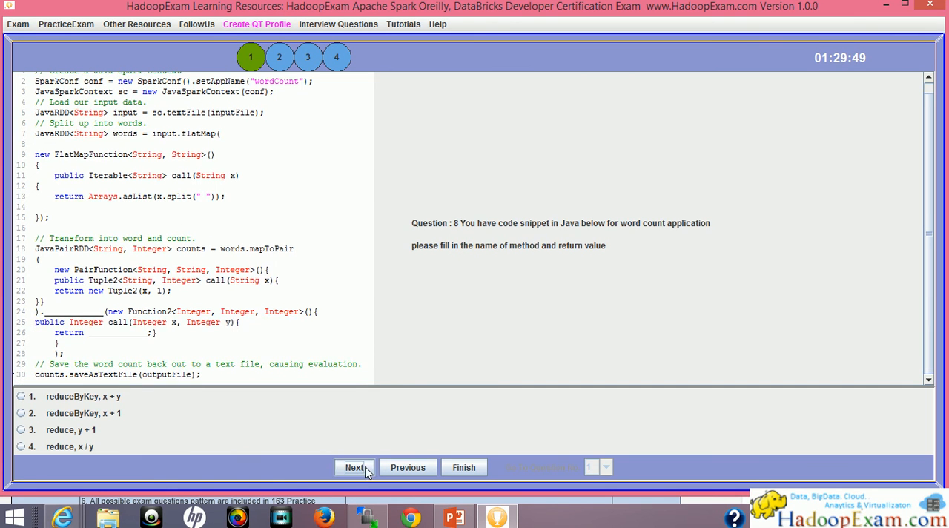
Start papers 2 and 3 in turn, advance a question and dismiss paper 3's results prompt
click(355, 467)
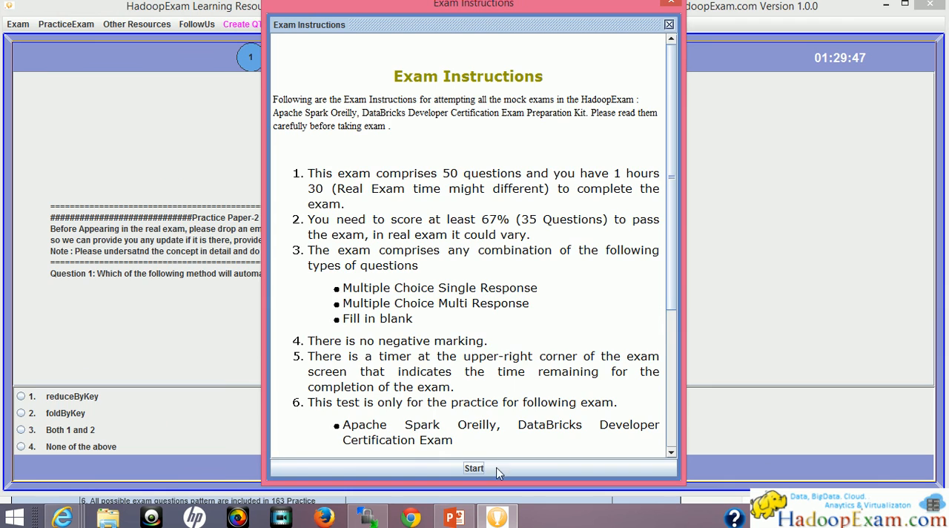
click(475, 468)
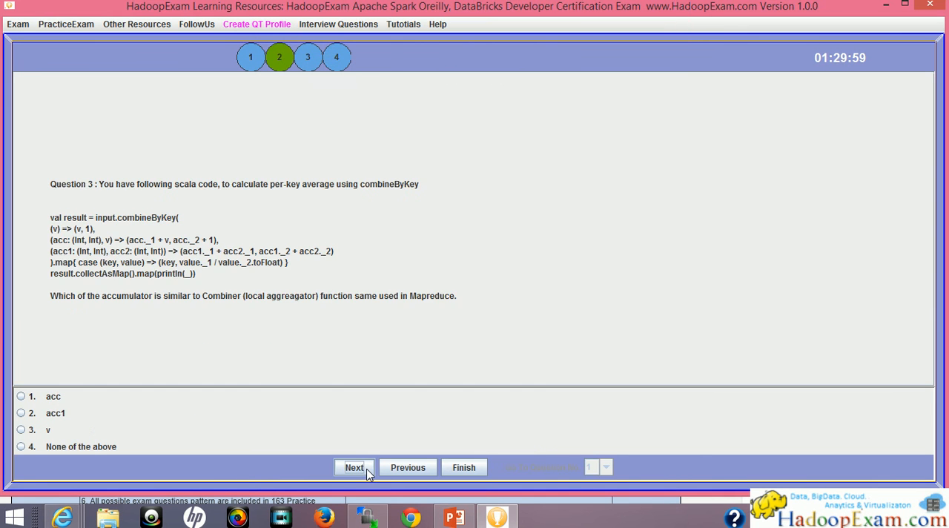
click(354, 467)
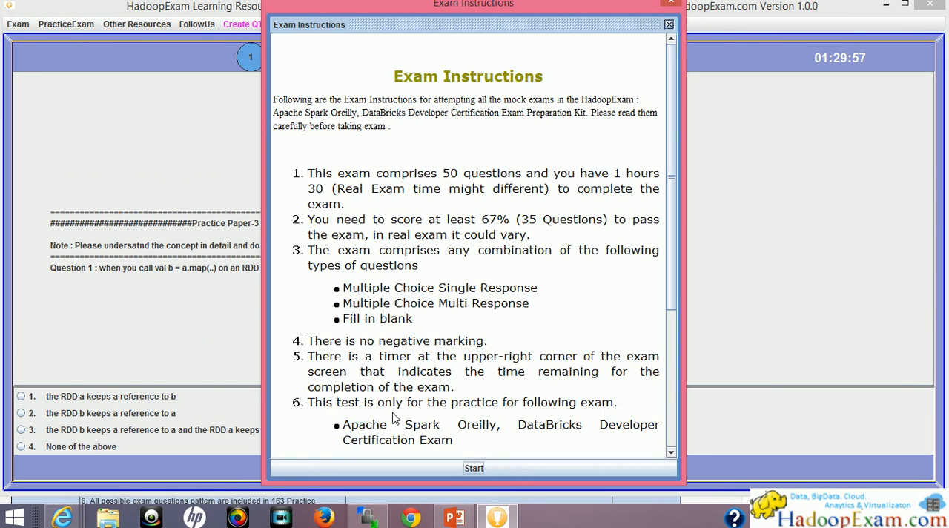
click(475, 468)
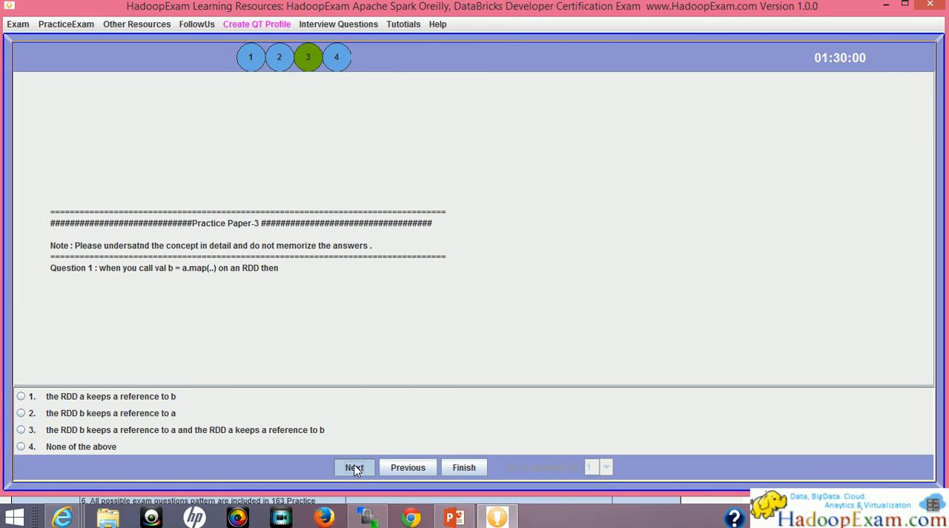
click(462, 467)
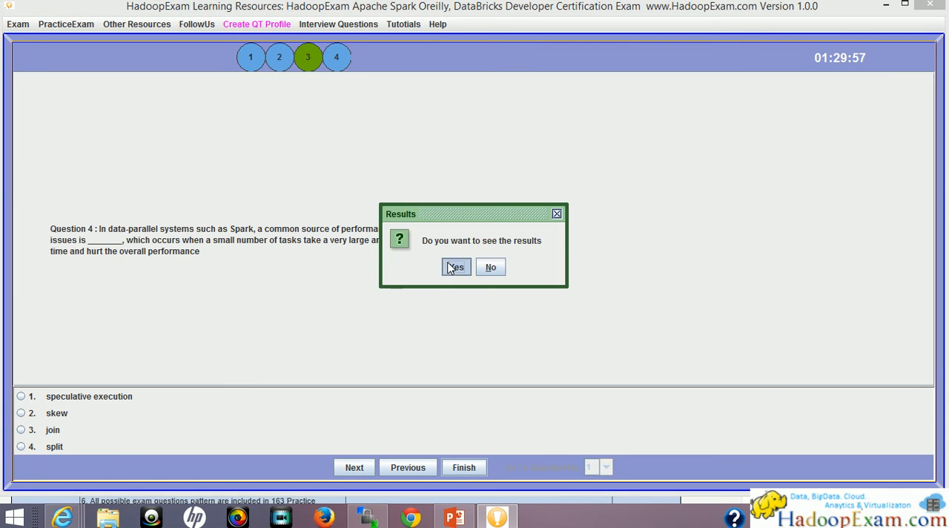
click(455, 267)
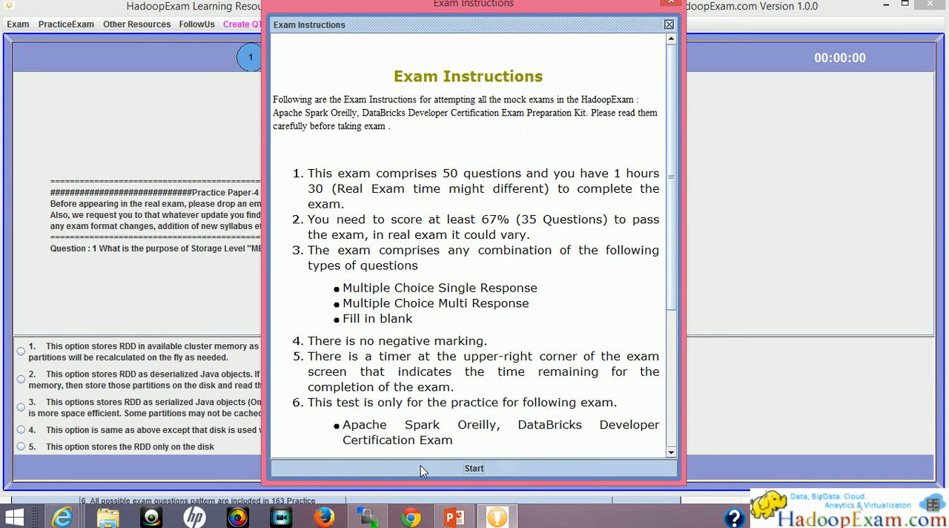
Close the exam report window and start Practice Paper 3 at its first question with the timer running
click(474, 469)
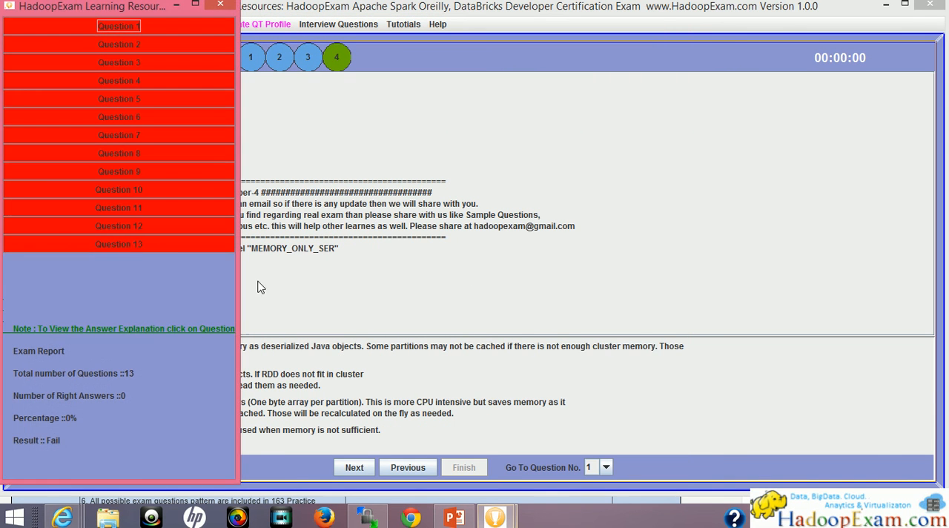
click(118, 244)
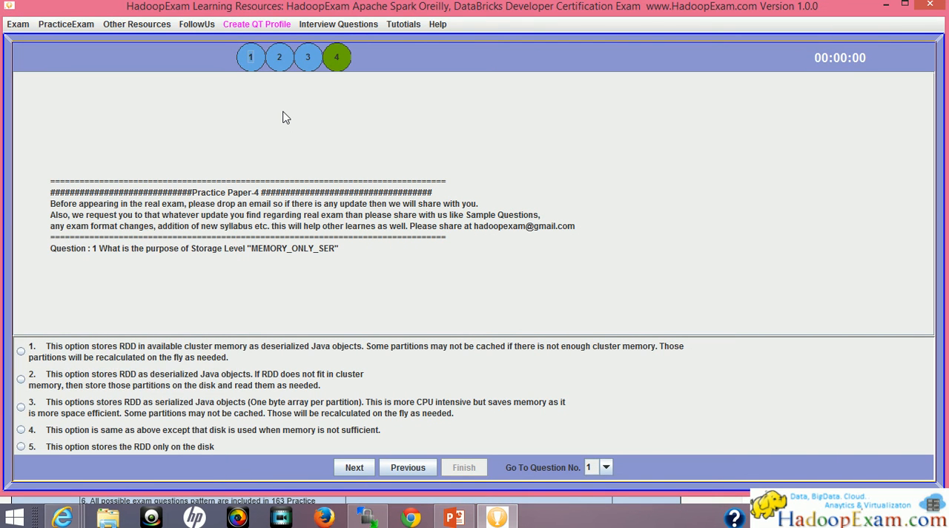
mouse_move(317, 70)
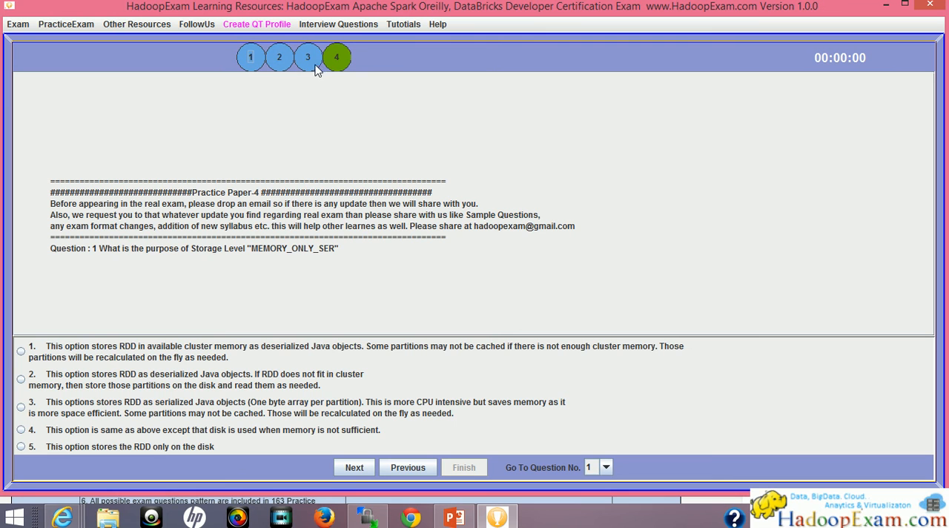
mouse_move(337, 56)
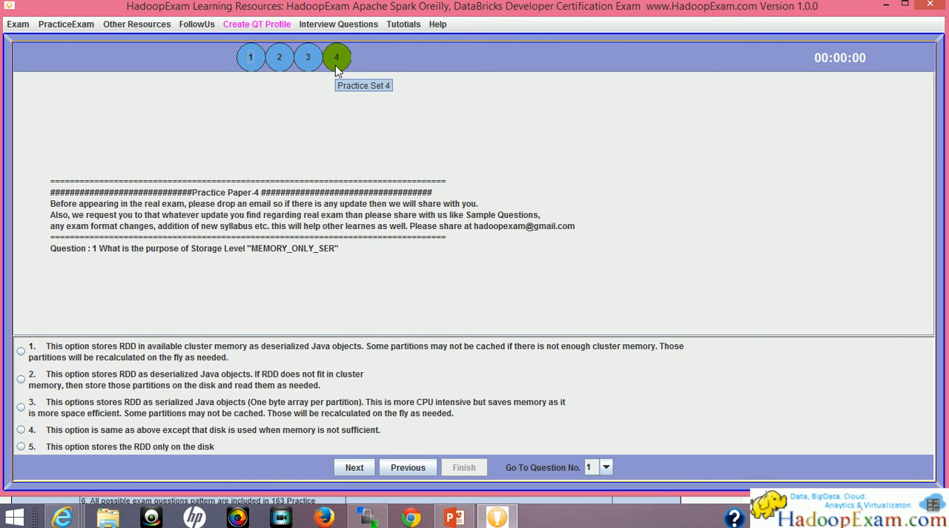
mouse_move(309, 60)
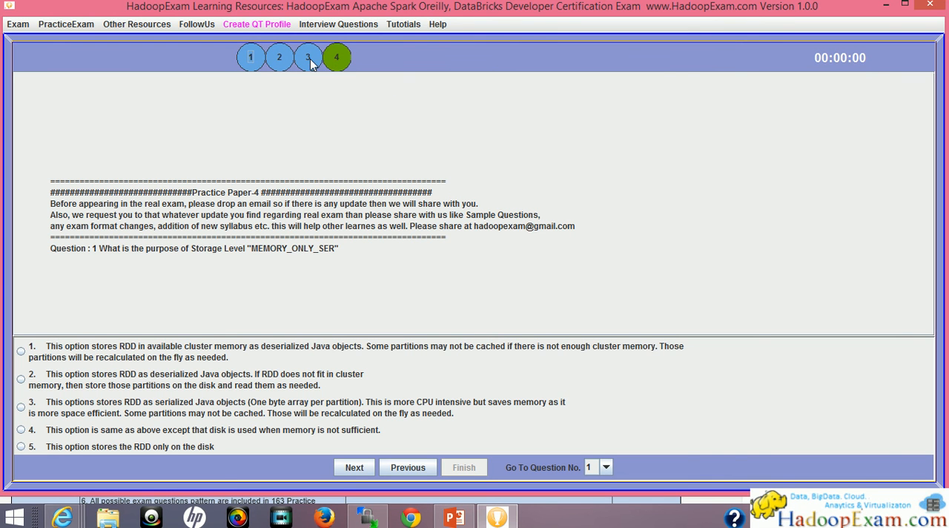
click(308, 57)
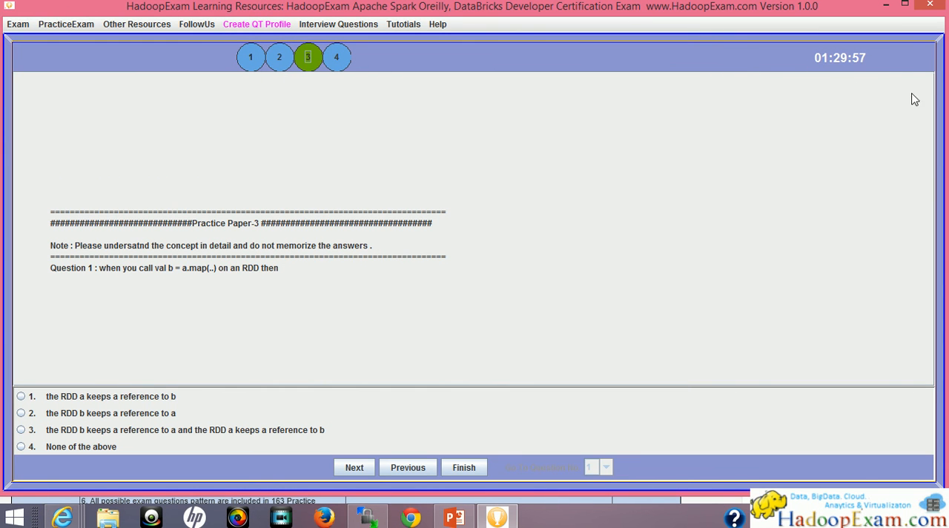
mouse_move(753, 152)
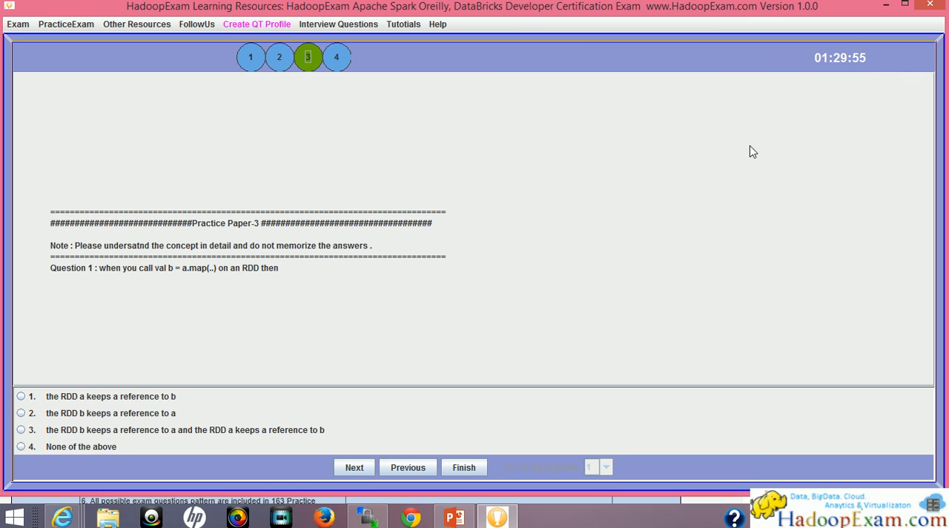
mouse_move(890, 58)
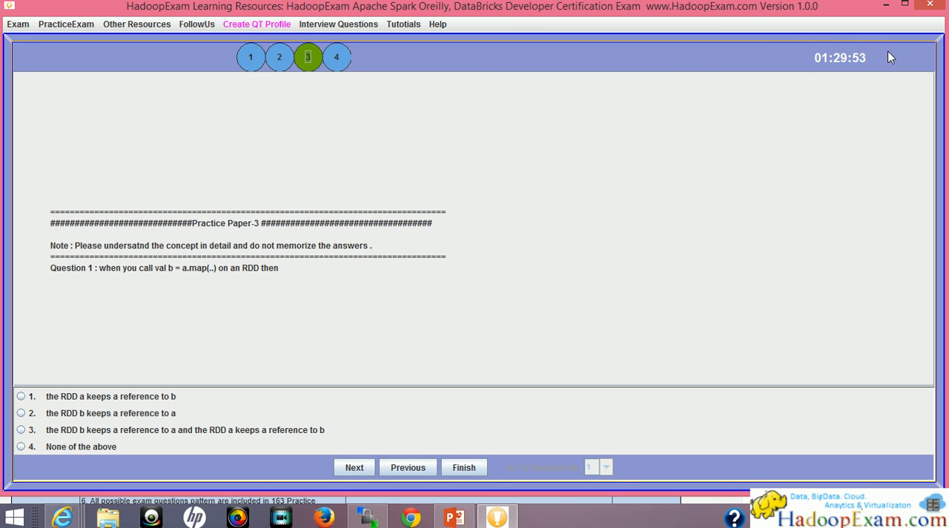
mouse_move(838, 48)
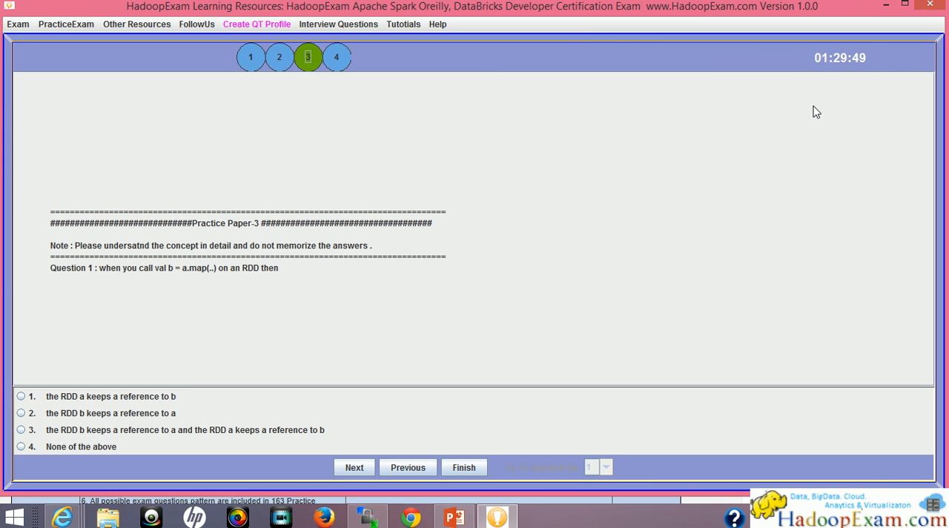
mouse_move(645, 46)
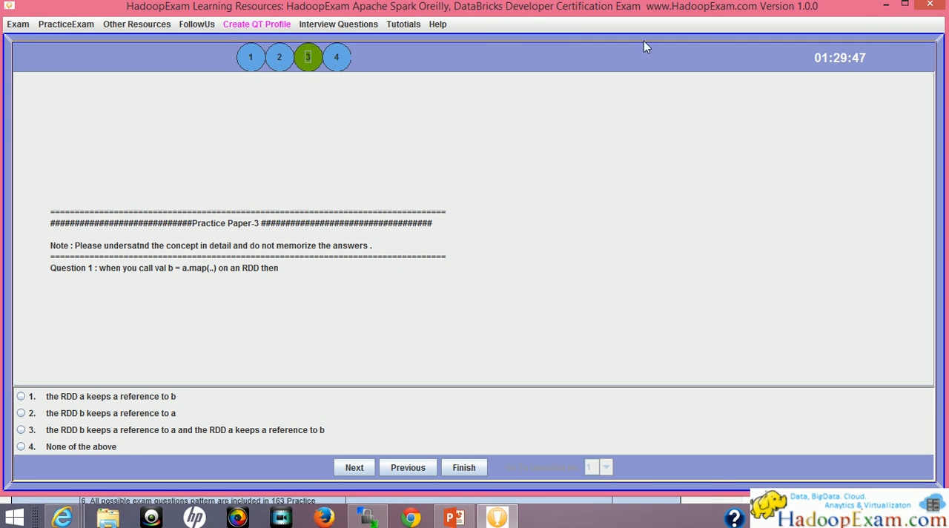
click(136, 24)
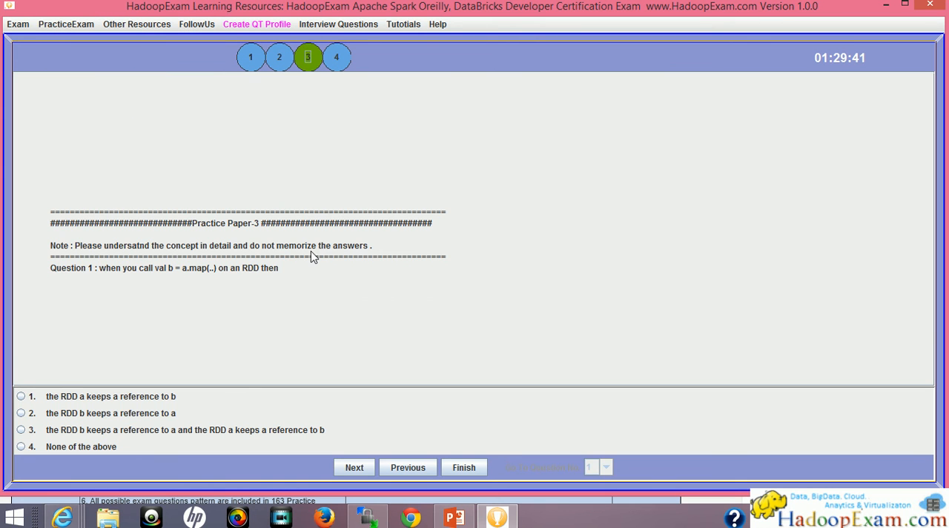
click(408, 467)
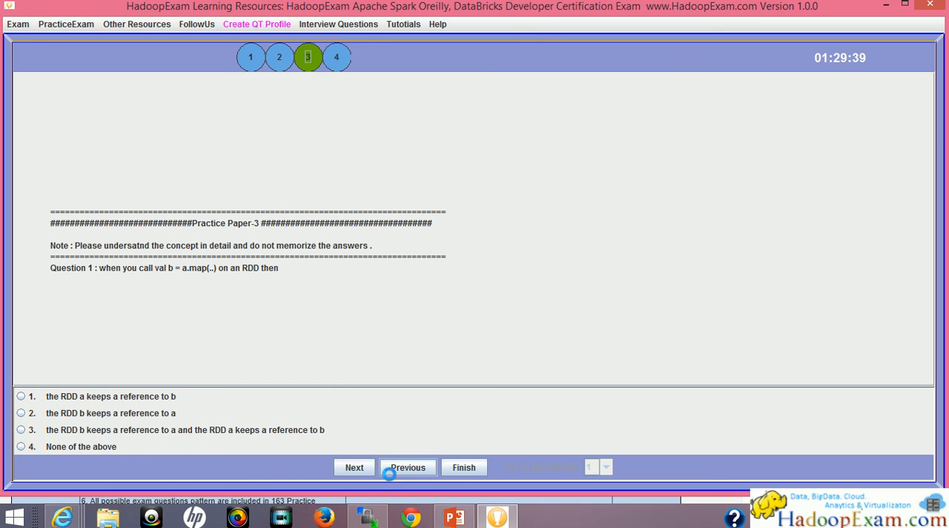
mouse_move(62, 516)
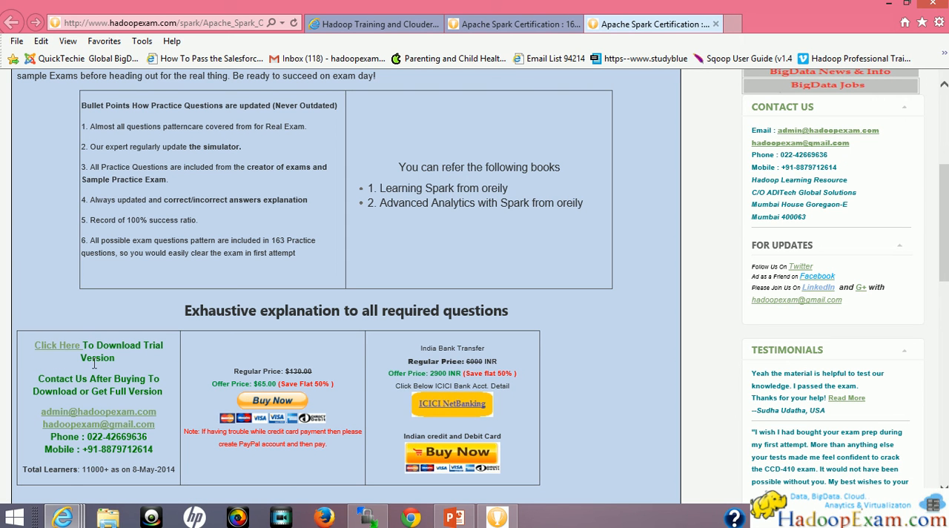
Scroll the Spark certification page to review the 163 practice questions description and recommended books
scroll(down, 3)
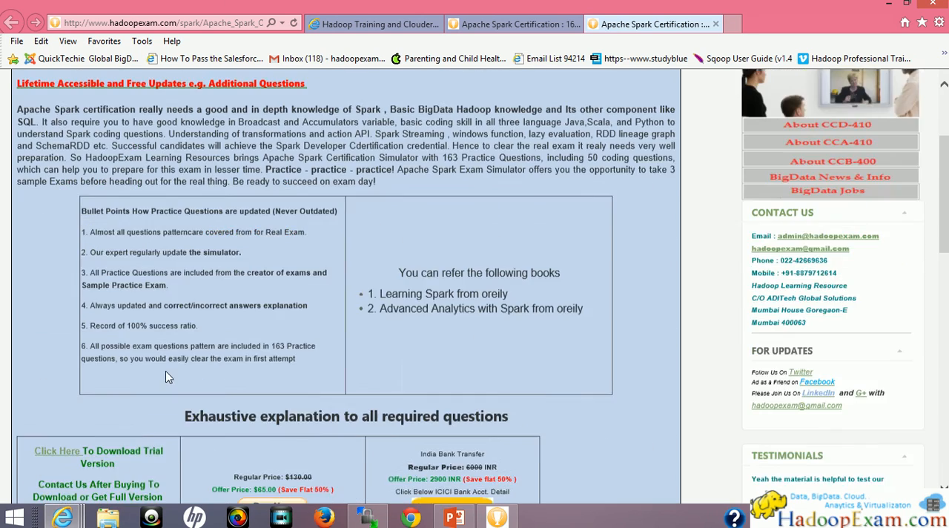
scroll(up, 3)
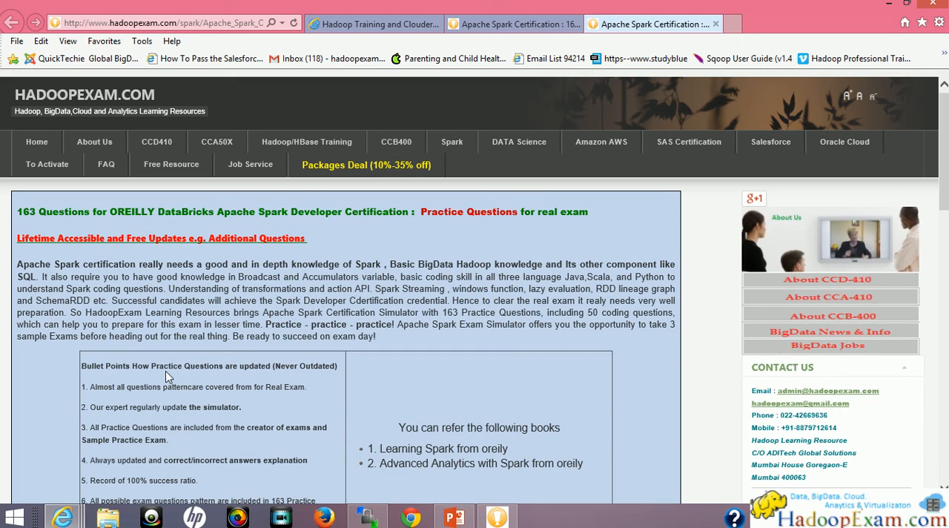
scroll(down, 3)
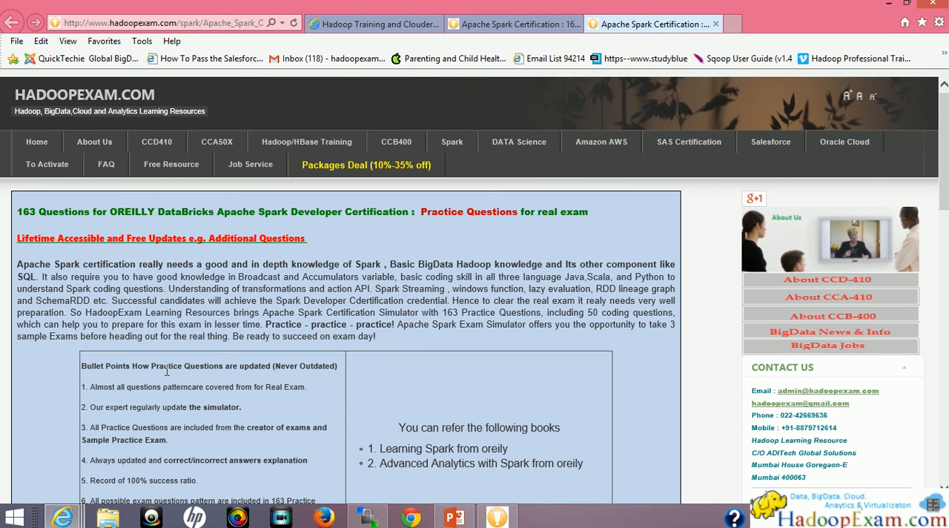
mouse_move(510, 362)
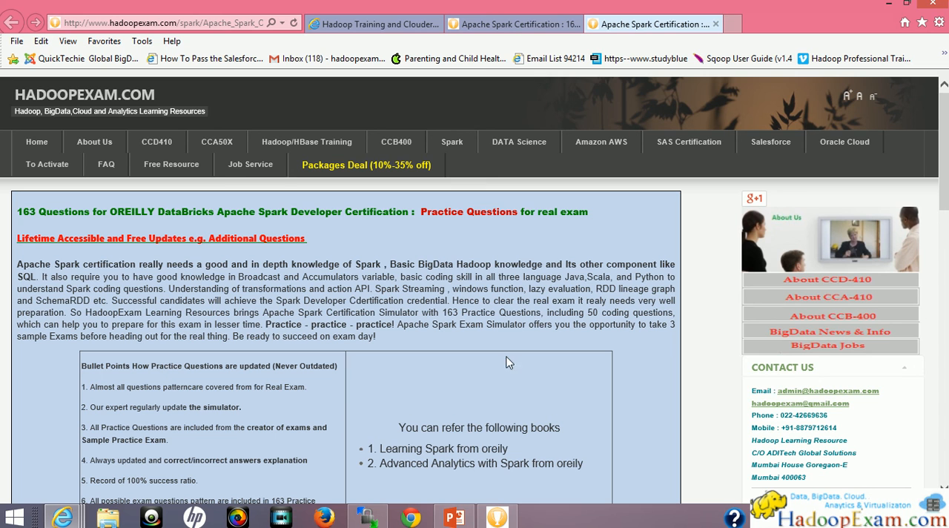
scroll(down, 3)
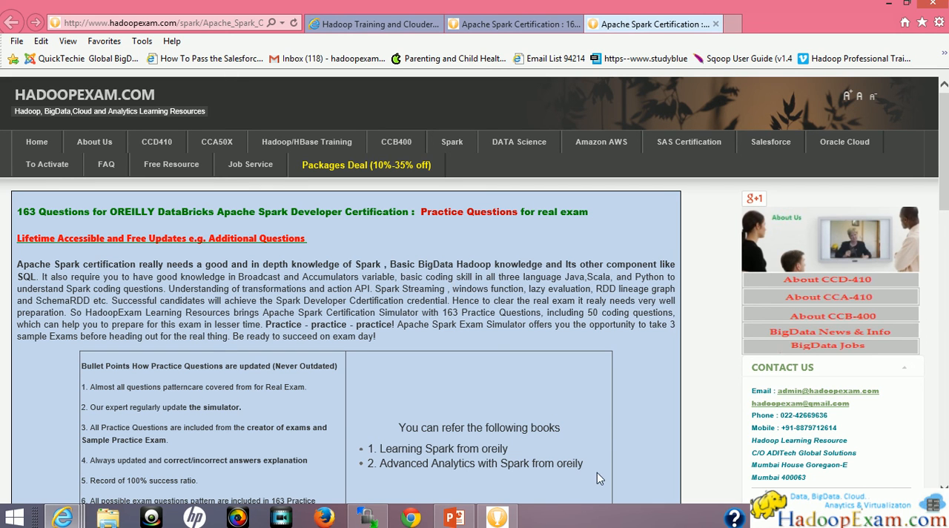
mouse_move(608, 507)
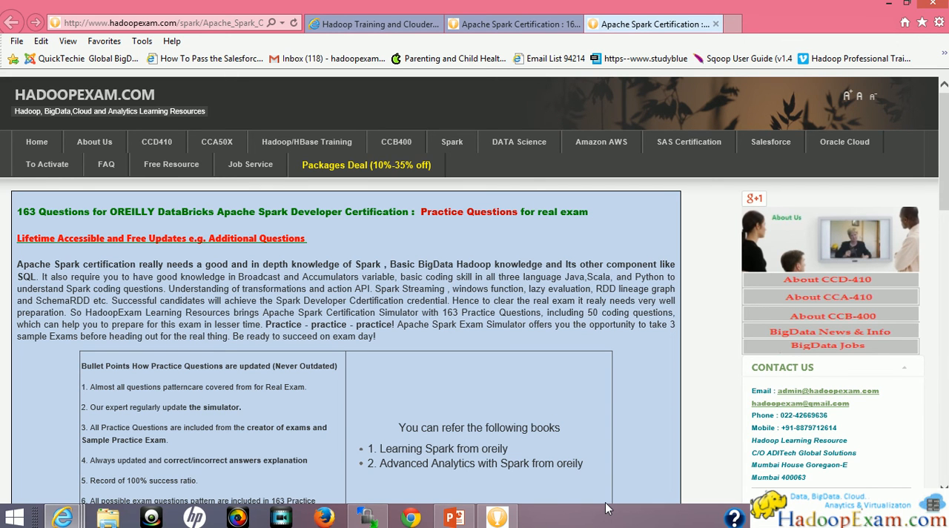